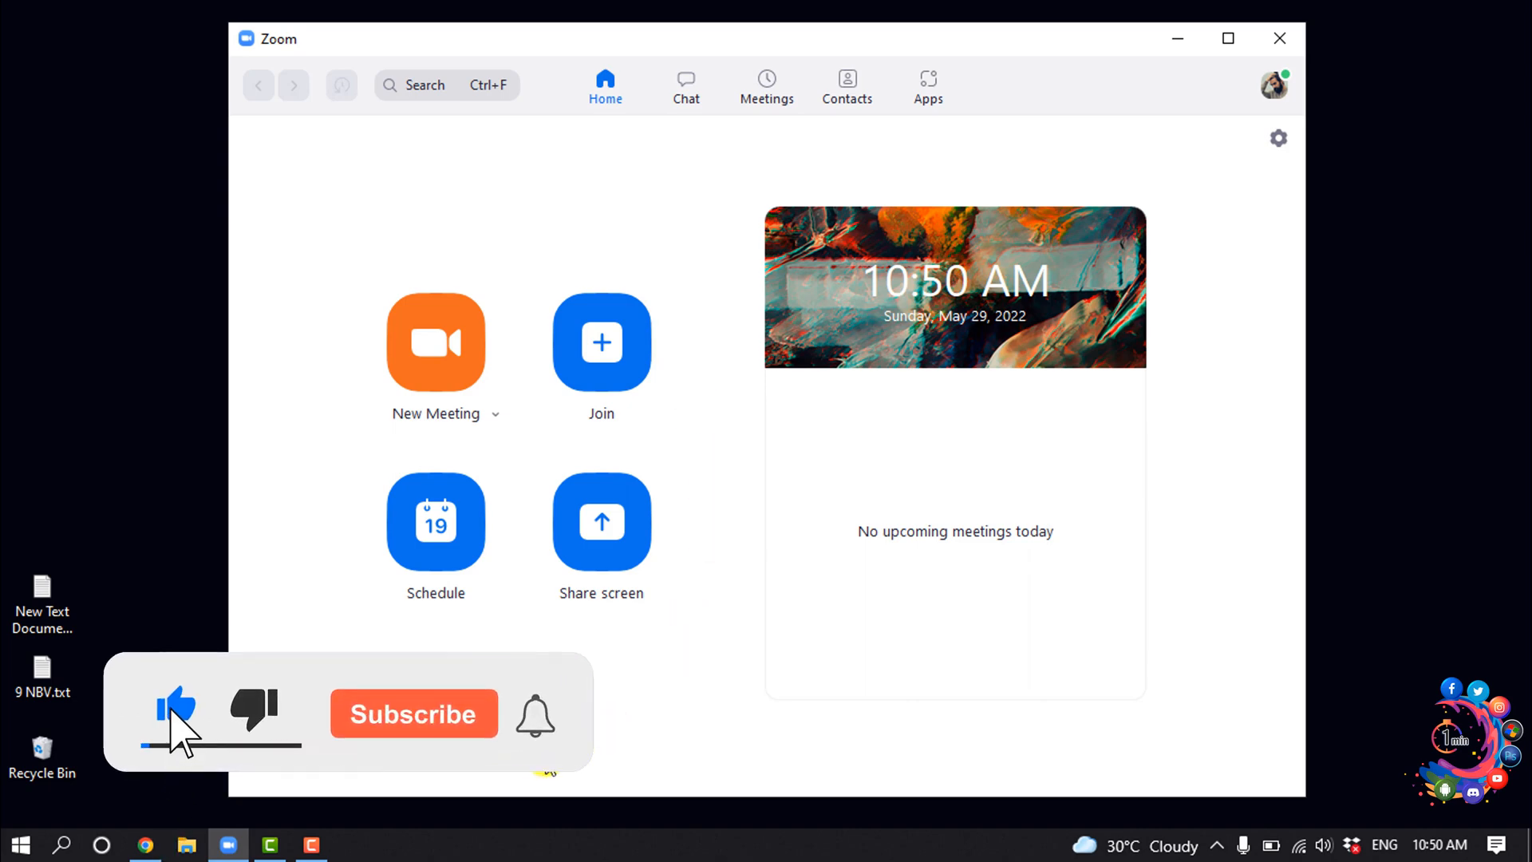
Step: Start a new instant Zoom meeting
left_click(413, 714)
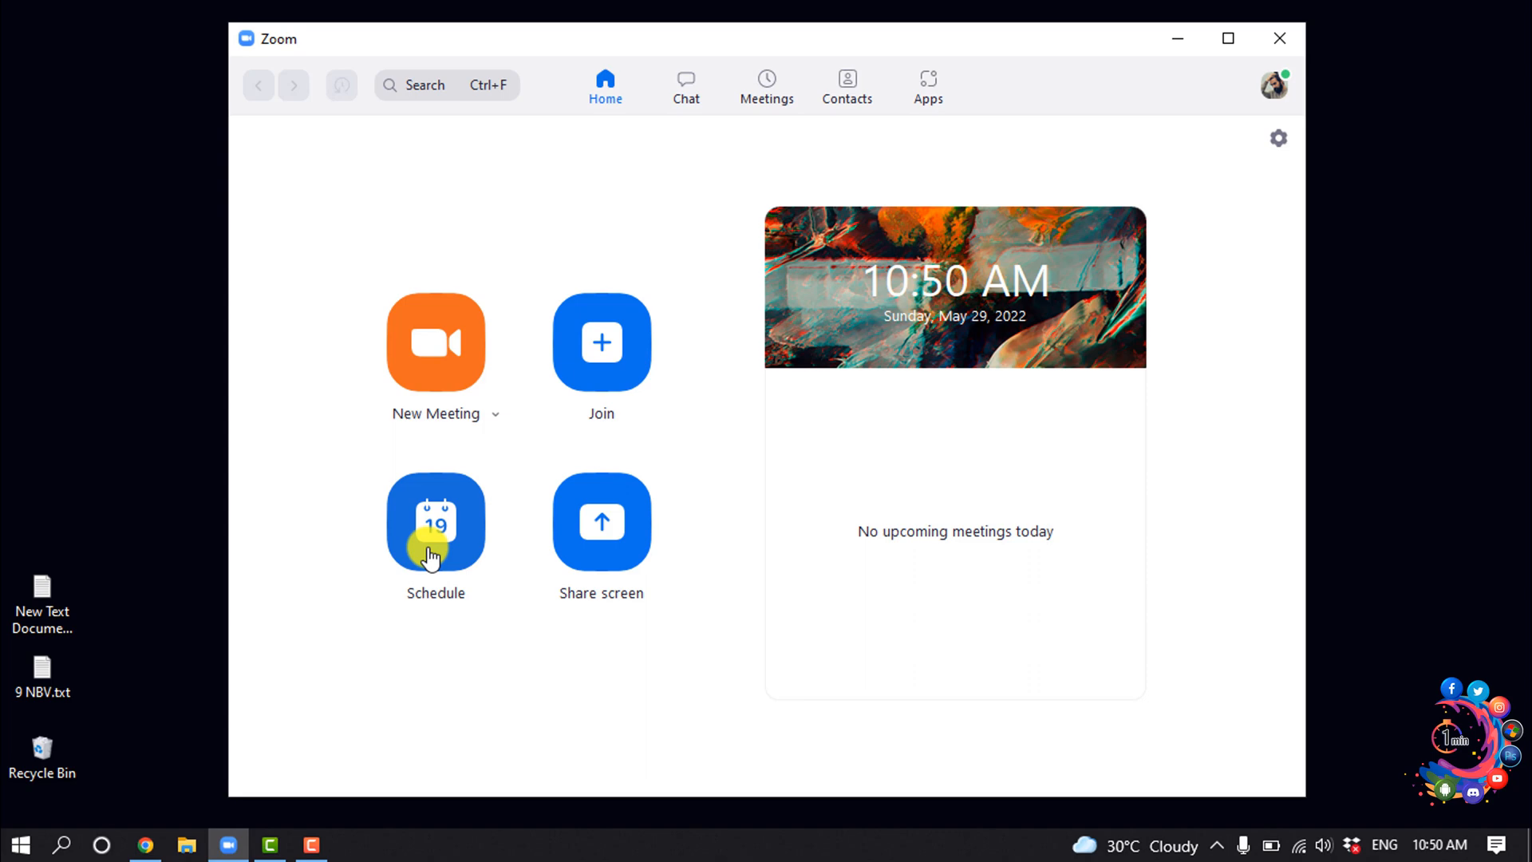
mouse_move(430, 440)
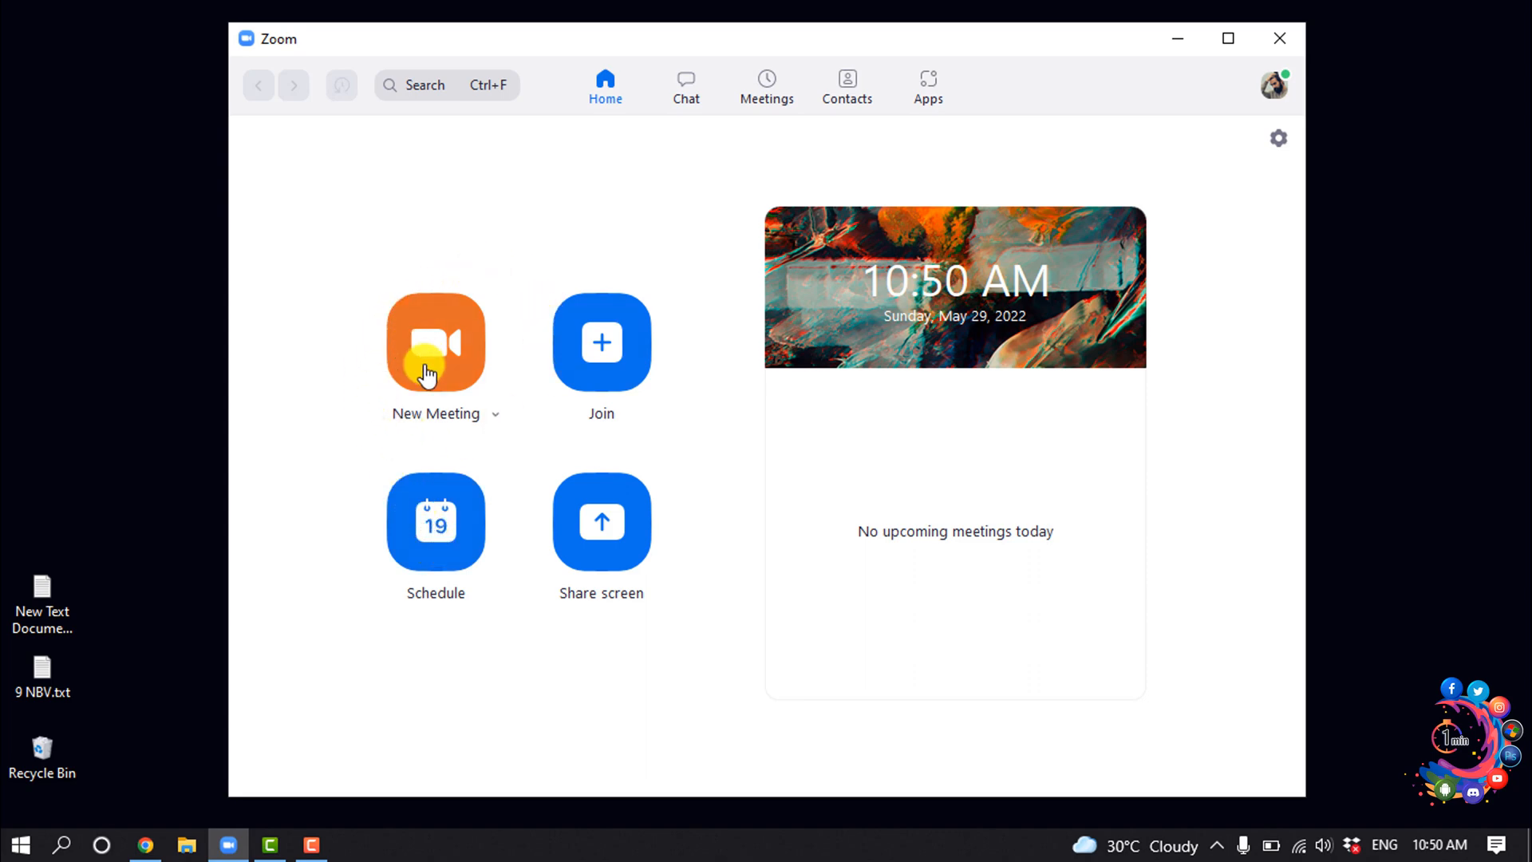
left_click(435, 340)
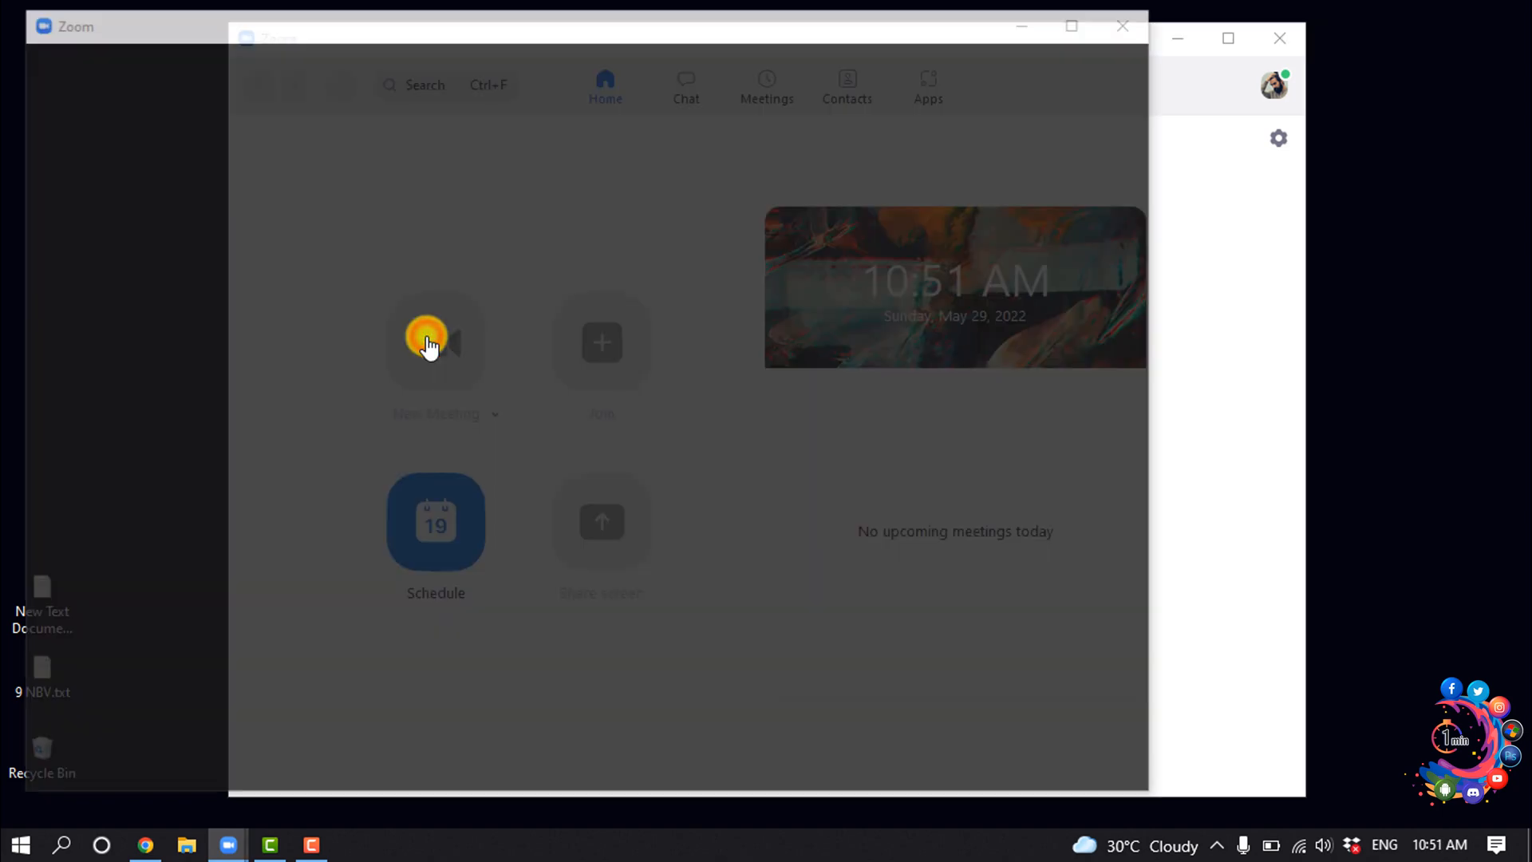
left_click(435, 342)
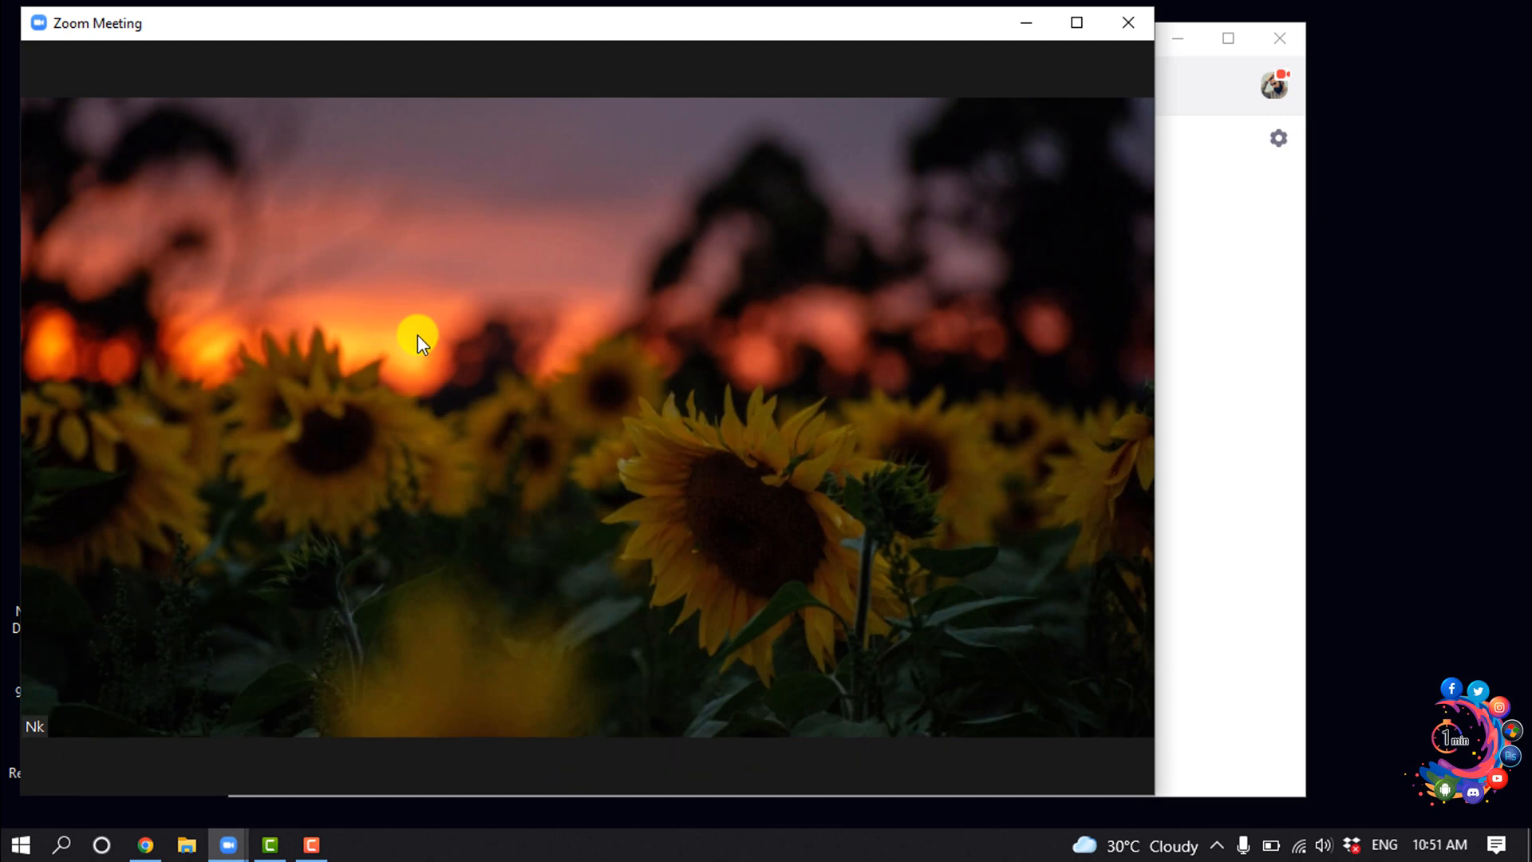
Step: Show the Participants panel and open the Invite window on its Email tab
left_click(447, 765)
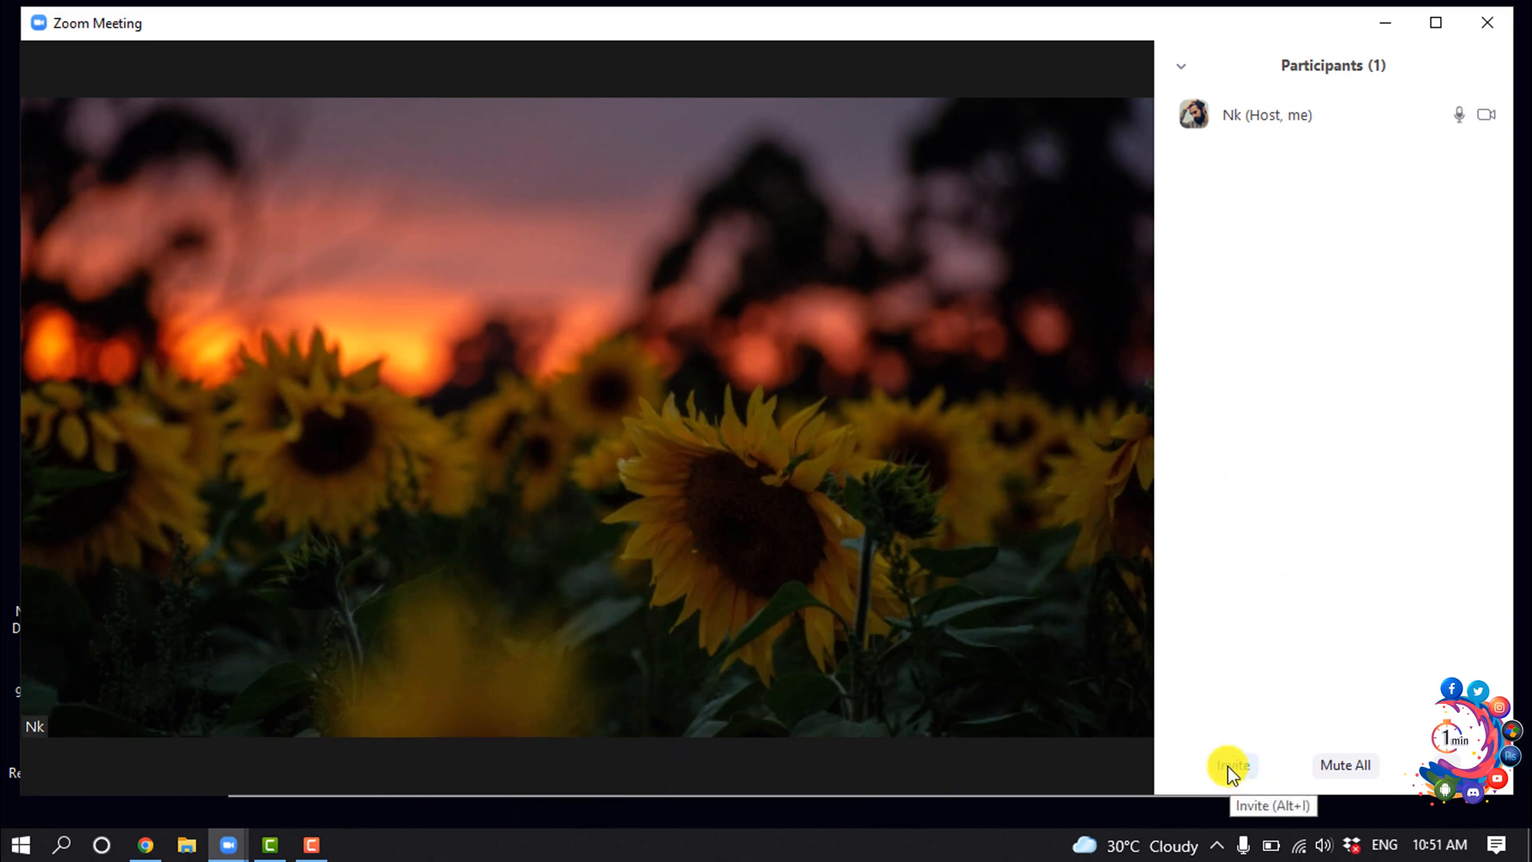
left_click(1230, 765)
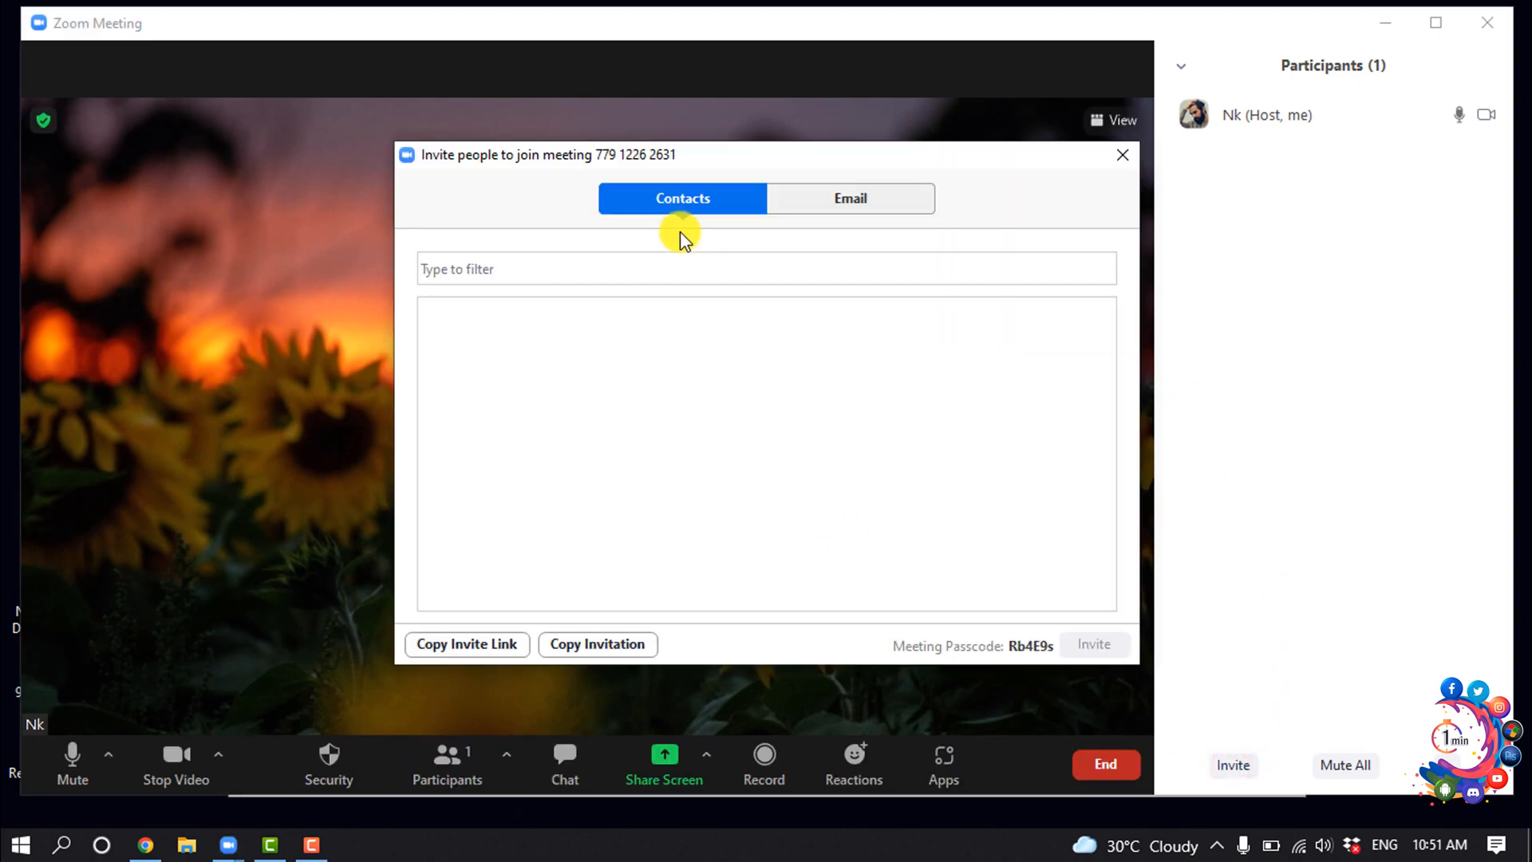
left_click(849, 199)
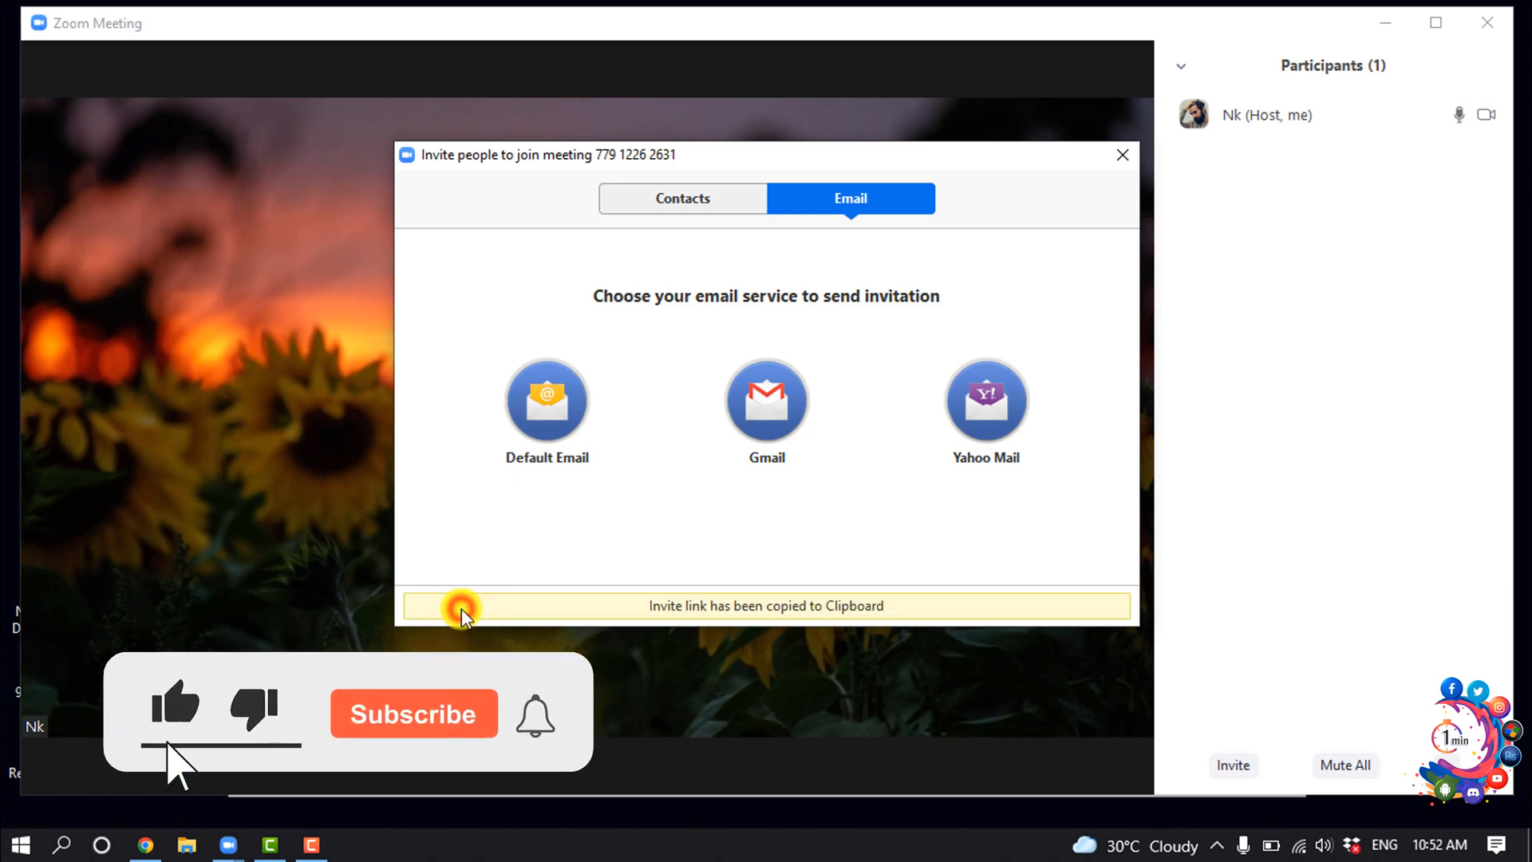
Step: Copy the invite link with Copy Invite Link, then close the Invite dialog
left_click(414, 713)
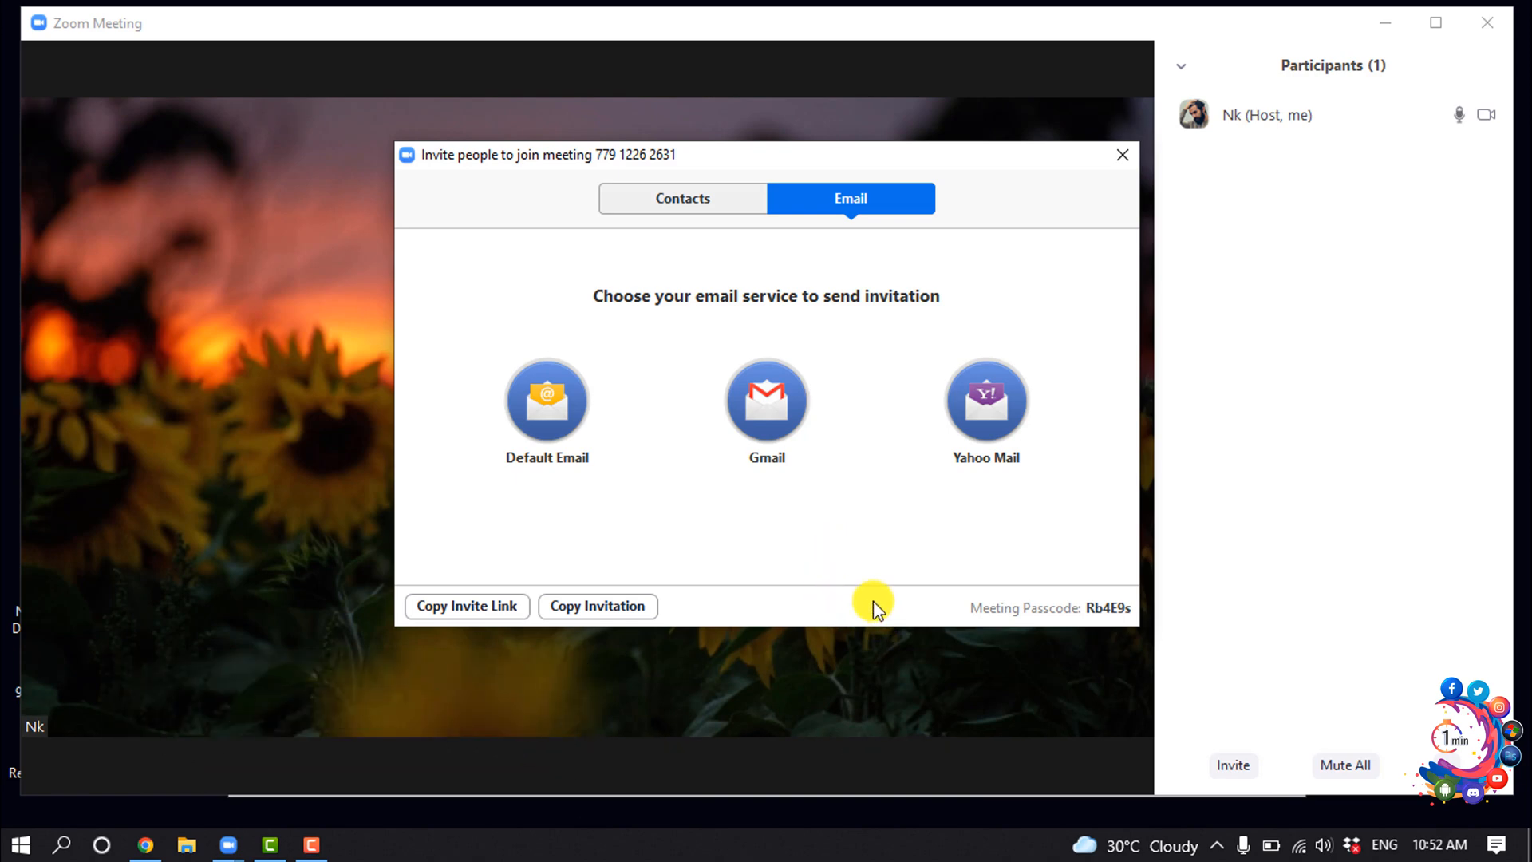
mouse_move(854, 601)
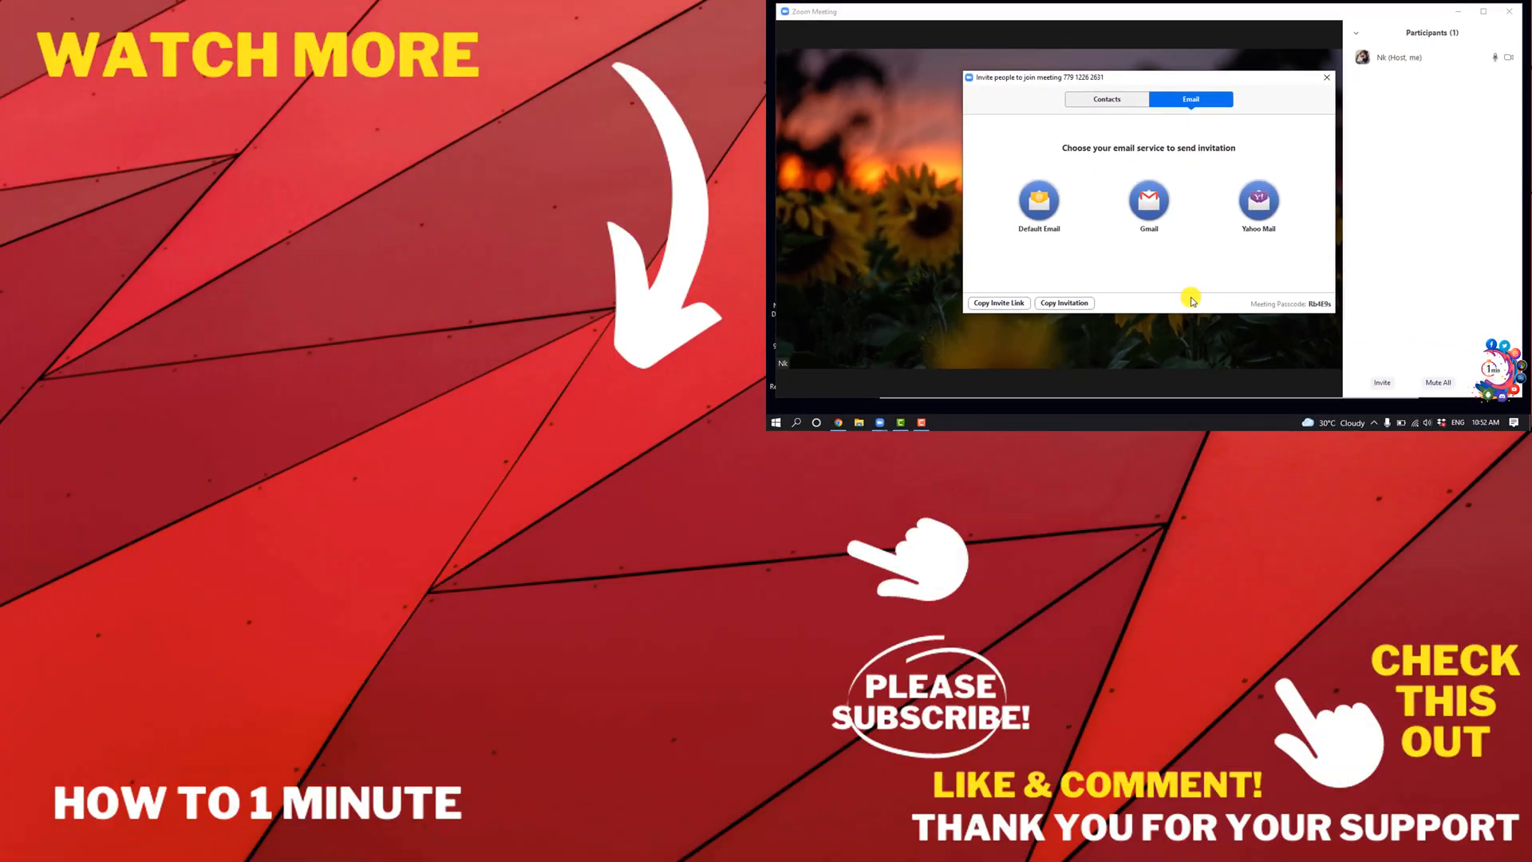
left_click(1327, 78)
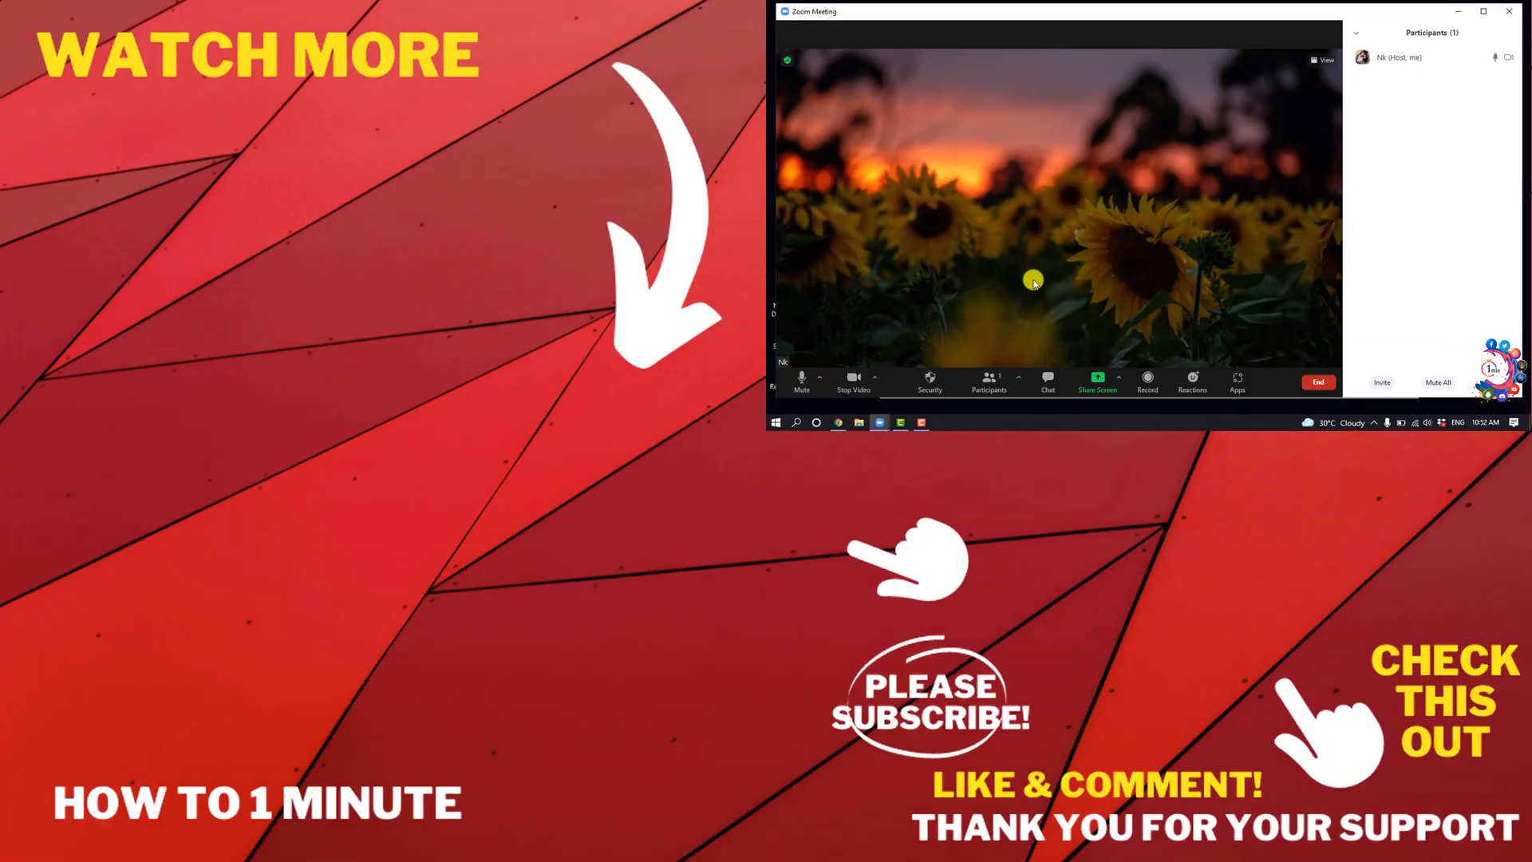